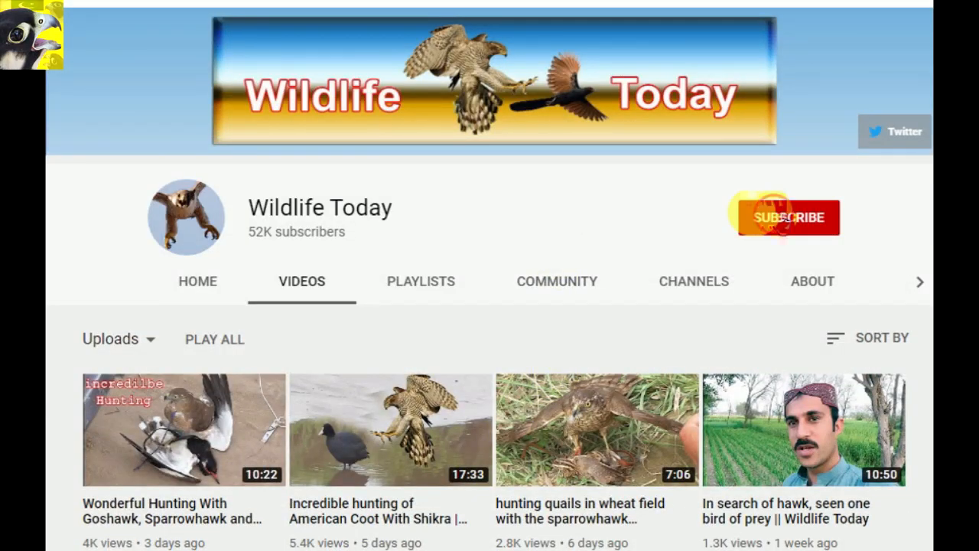
# Set Wildlife Today channel notifications to All, then scroll down its Videos list.
pyautogui.click(787, 216)
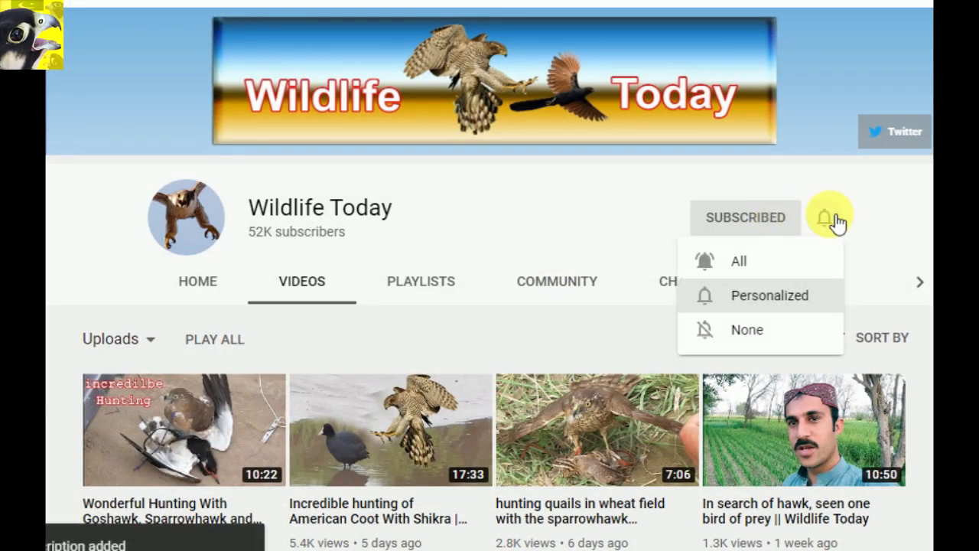
pyautogui.click(757, 264)
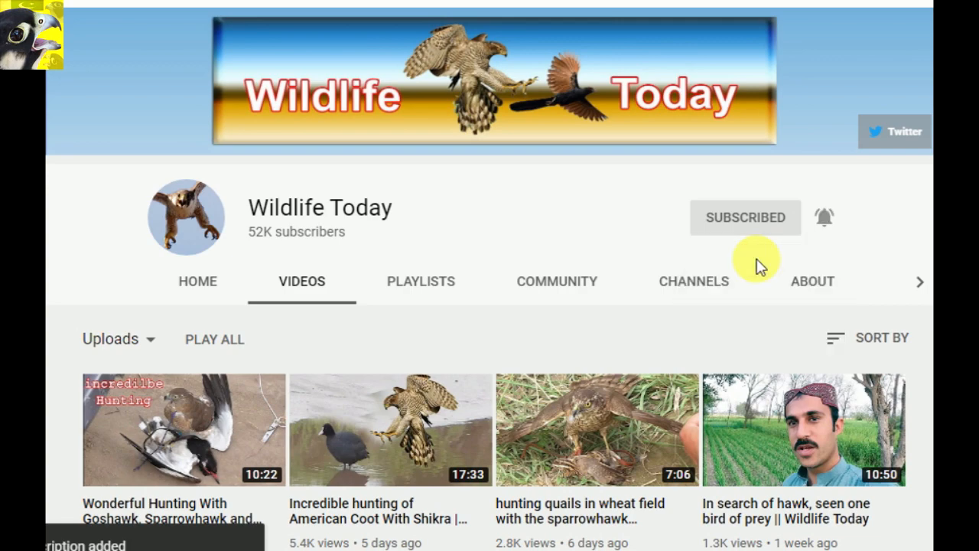
pyautogui.scroll(-3)
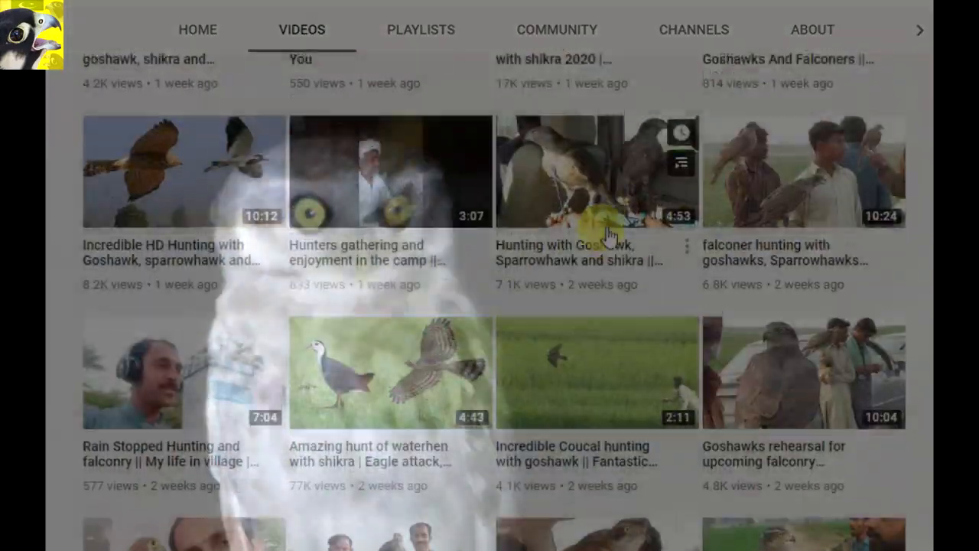